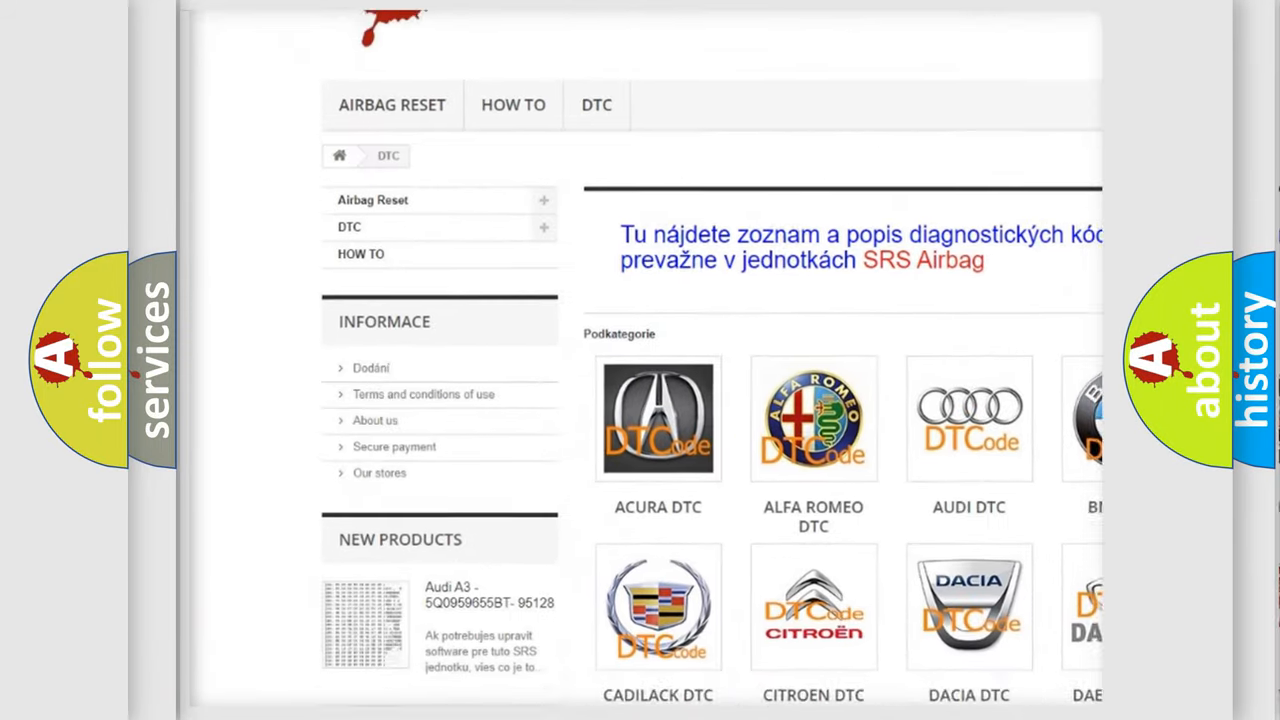
scroll(down, 3)
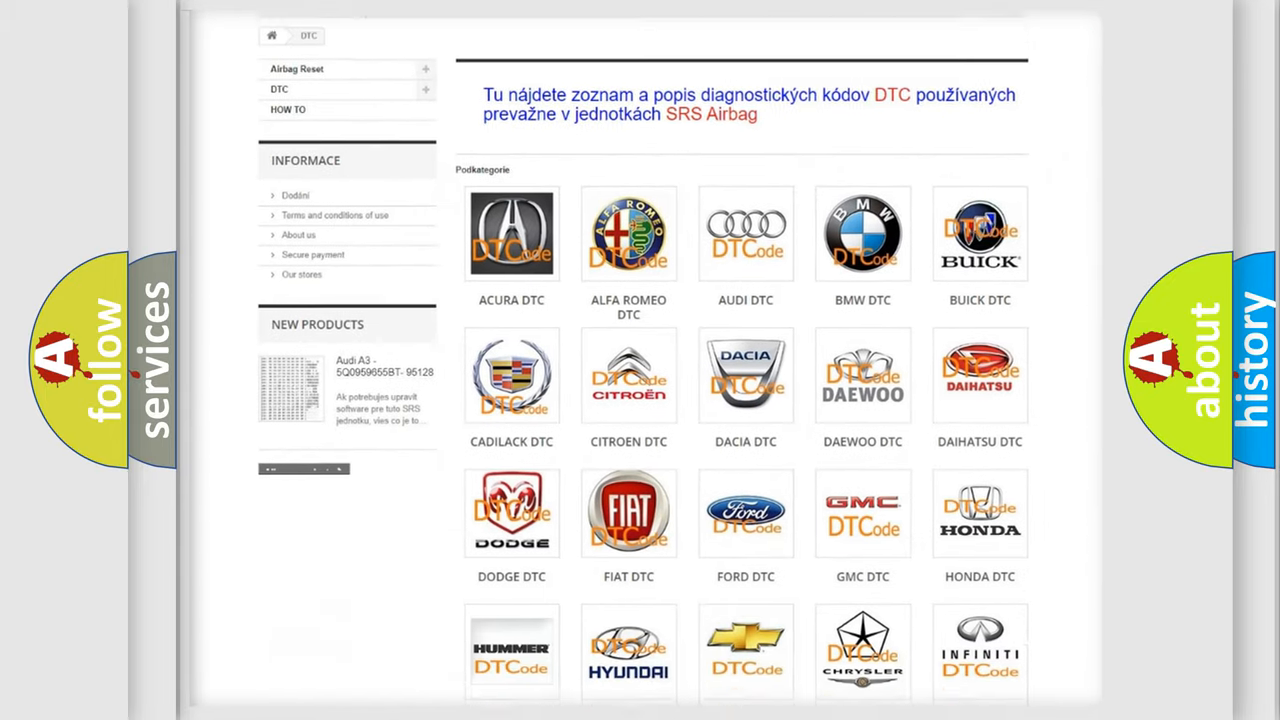
scroll(down, 3)
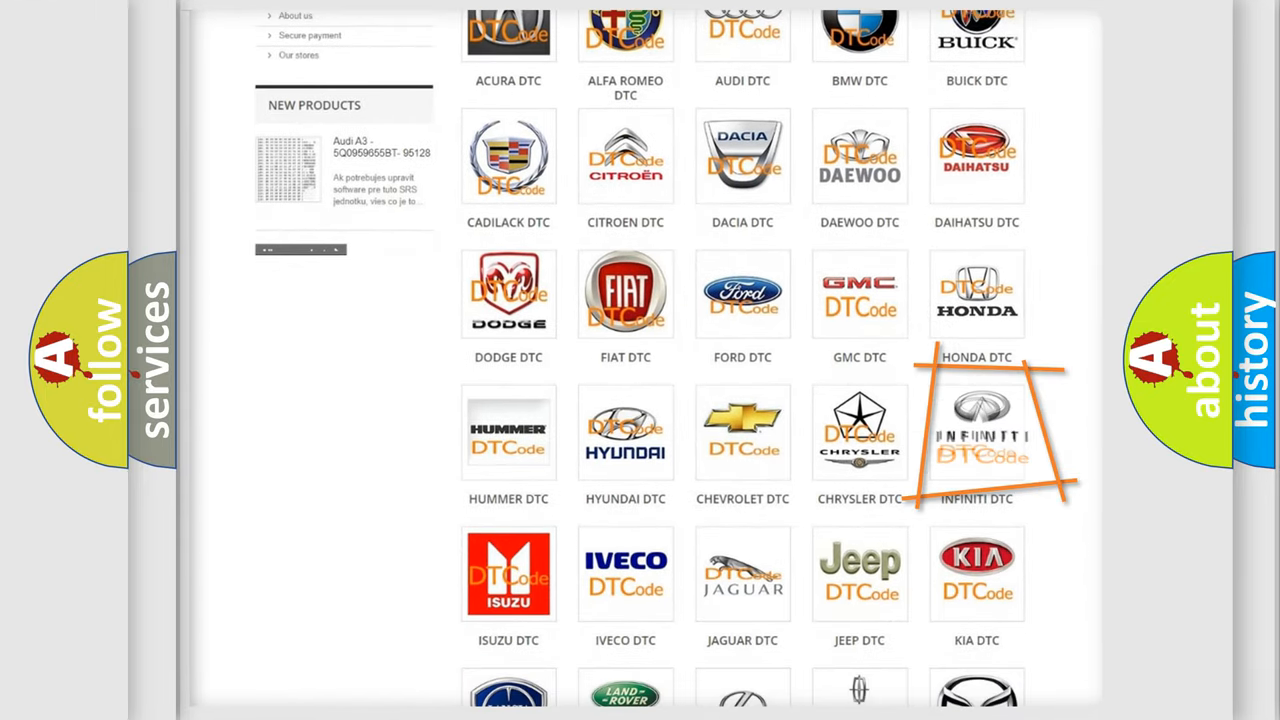